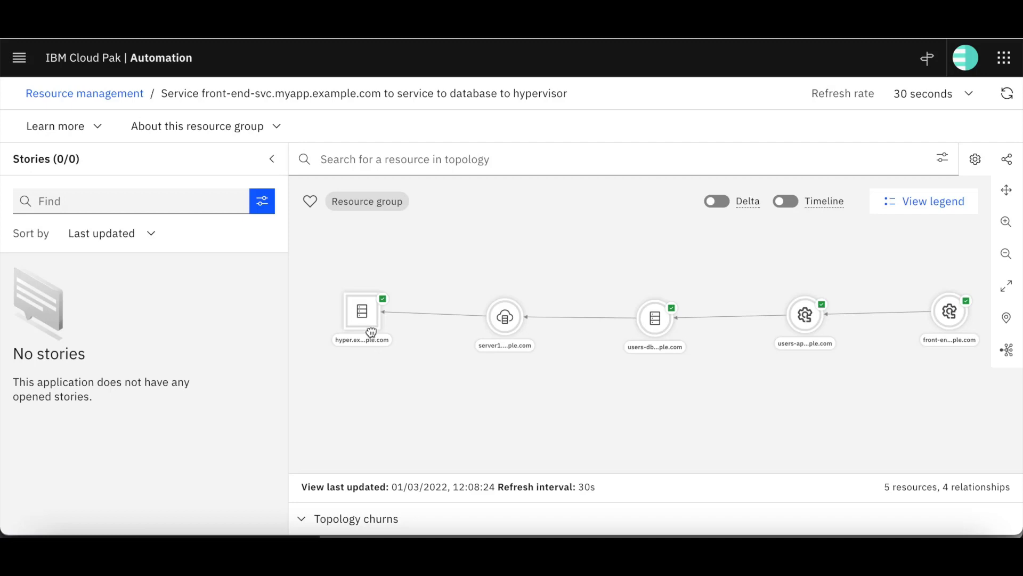
pyautogui.moveTo(824, 345)
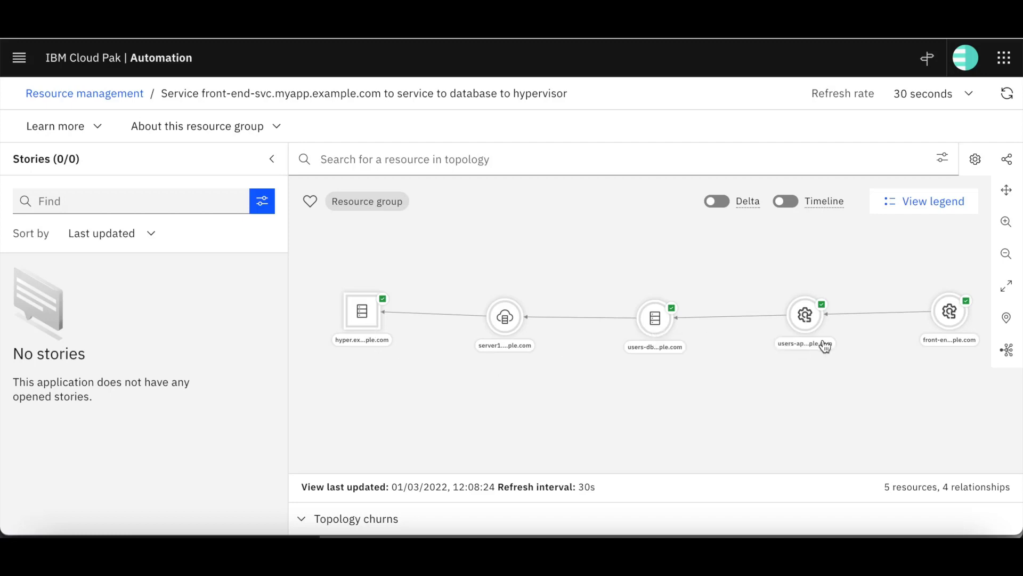
pyautogui.moveTo(948, 352)
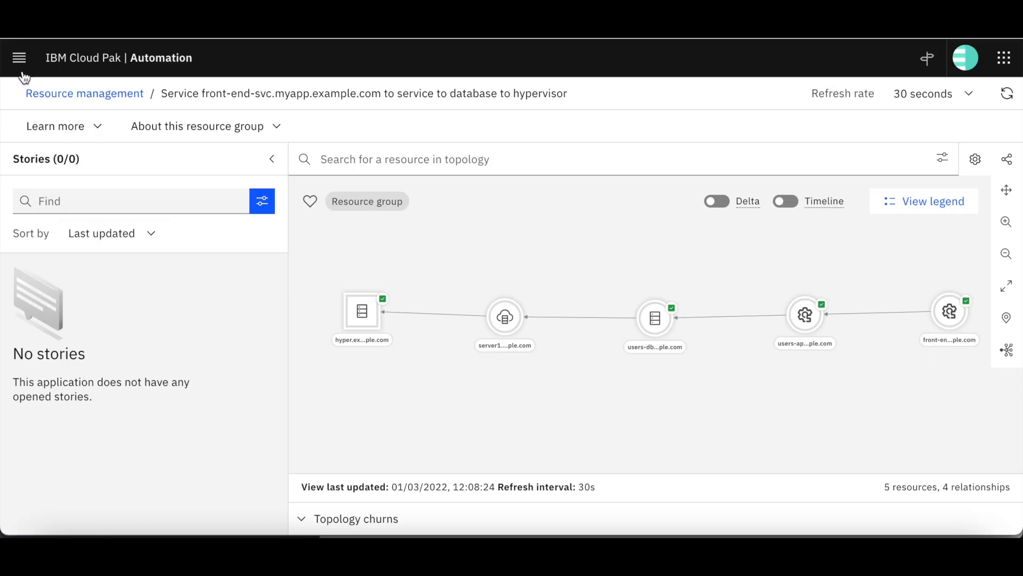
# Step: Navigate via Operate > Automations to the Runbooks library listing 13 runbooks
pyautogui.click(19, 57)
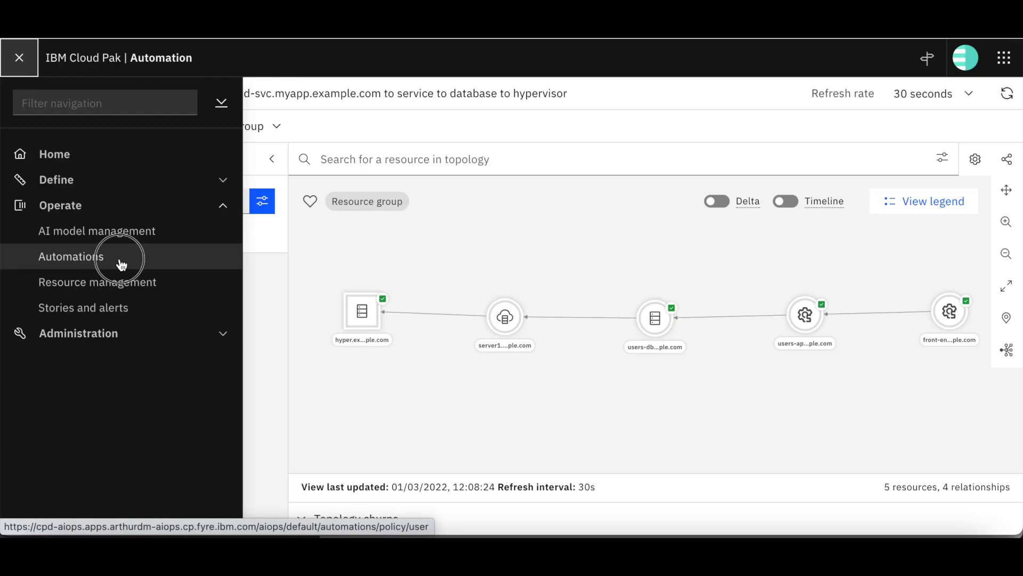
pyautogui.click(71, 256)
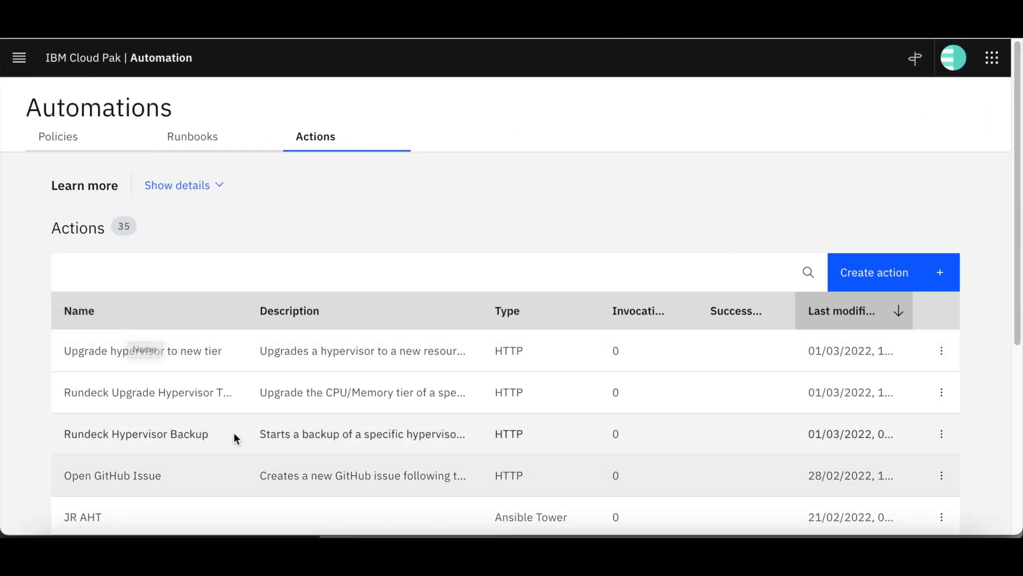
pyautogui.click(192, 136)
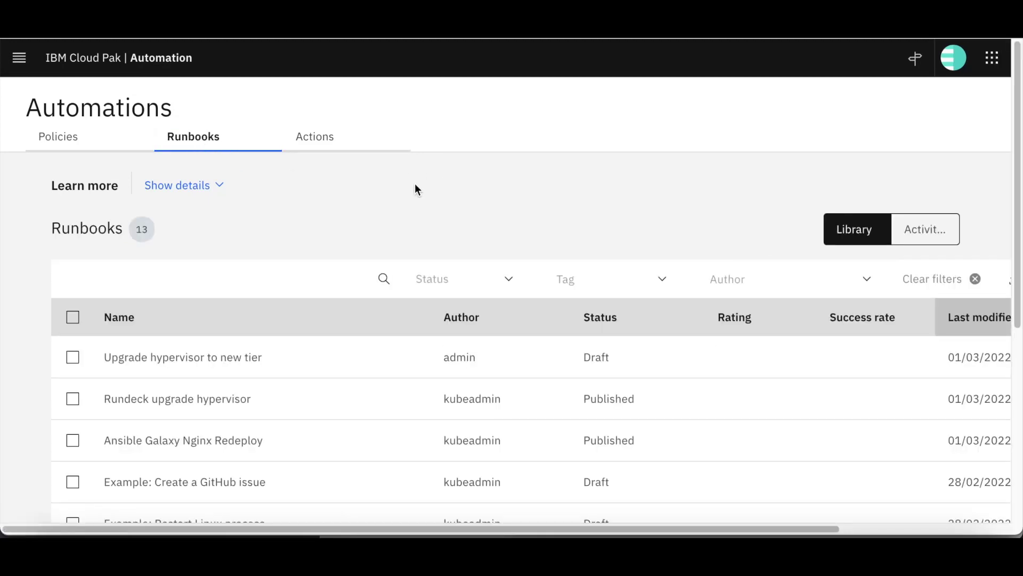
pyautogui.moveTo(409, 230)
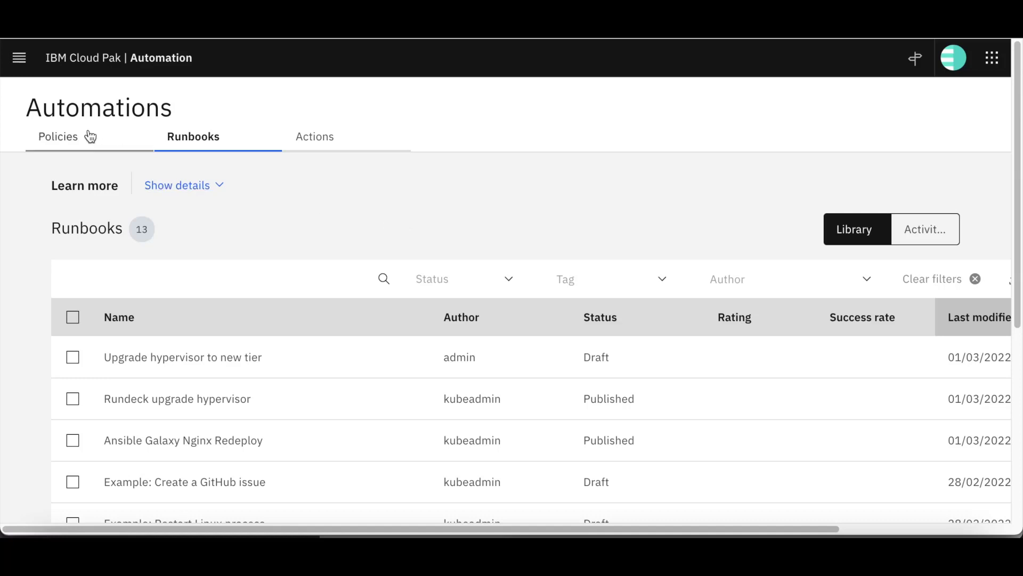
# Step: Show the Policies list with its three enabled automation policies
pyautogui.click(57, 136)
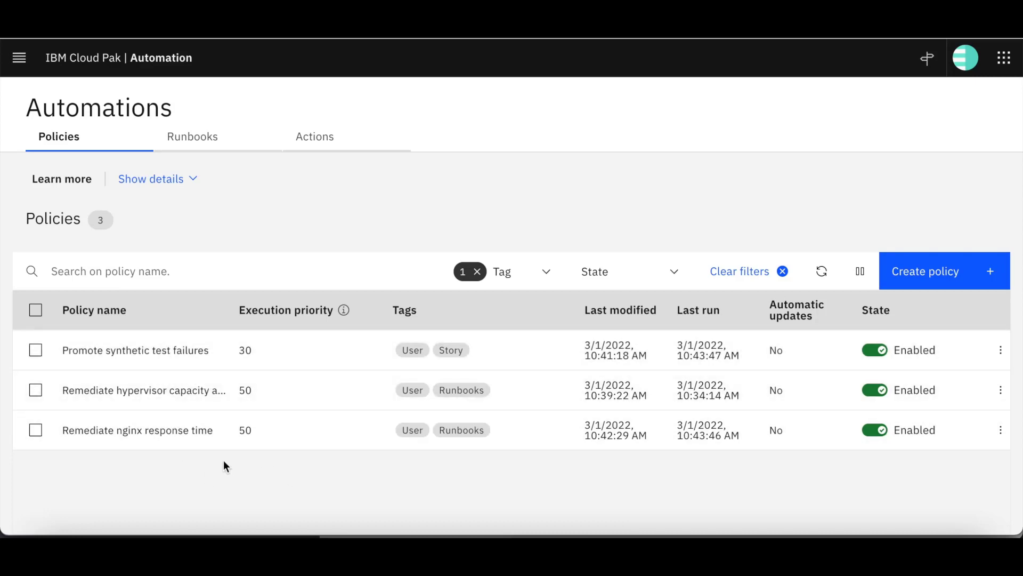
pyautogui.moveTo(216, 463)
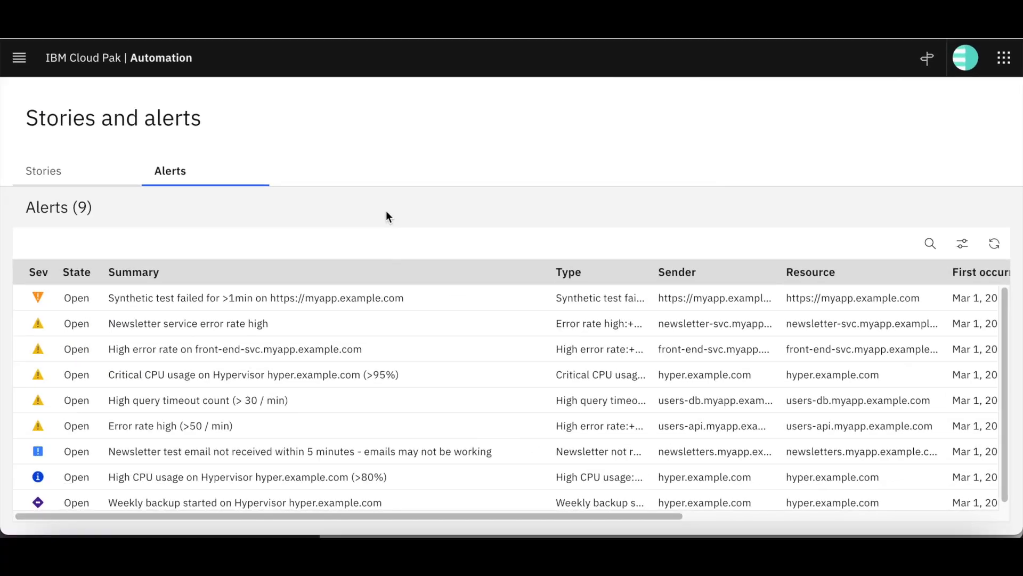
pyautogui.moveTo(261, 134)
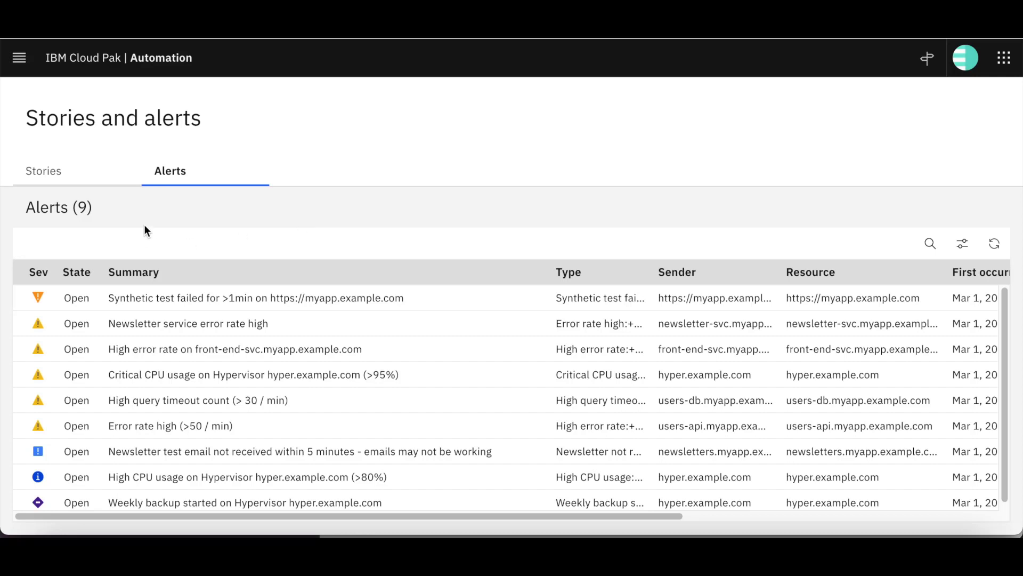
# Step: Show the Stories list with the single assigned P1 synthetic test failure story on myapp
pyautogui.click(43, 171)
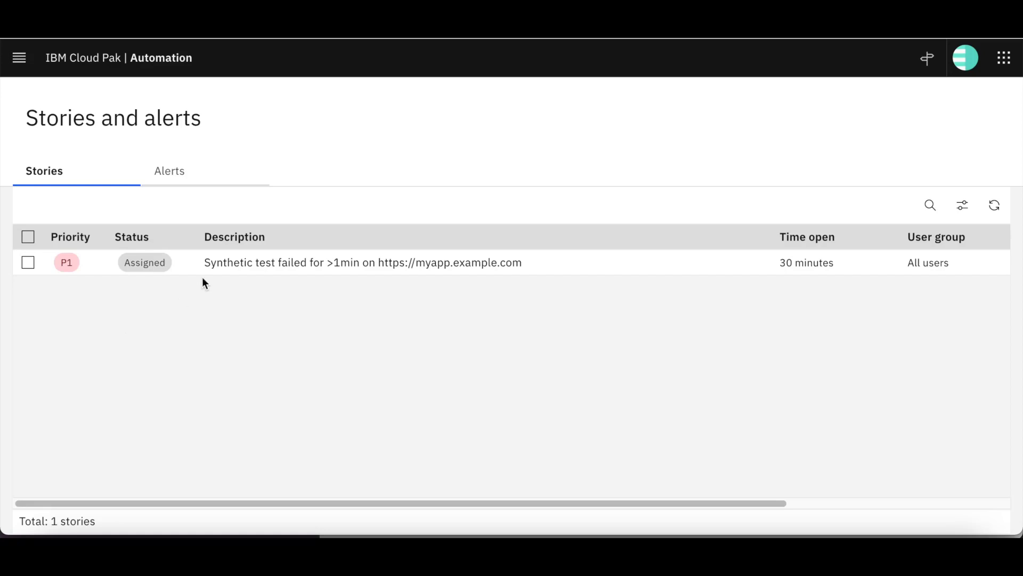
# Step: Run the recommended Rundeck upgrade hypervisor runbook from the synthetic test failure story
pyautogui.click(362, 262)
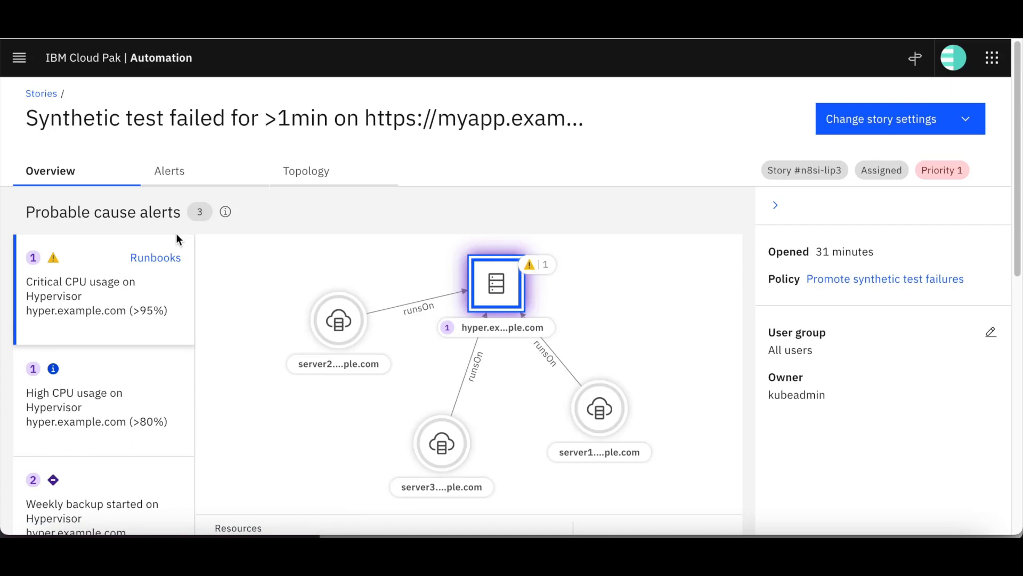
pyautogui.scroll(-3)
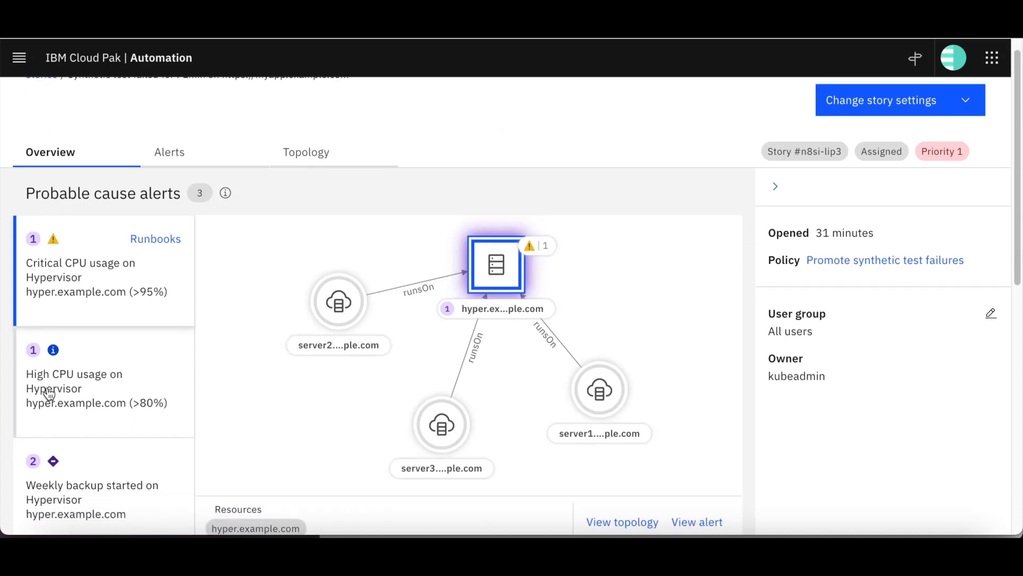
pyautogui.moveTo(104, 397)
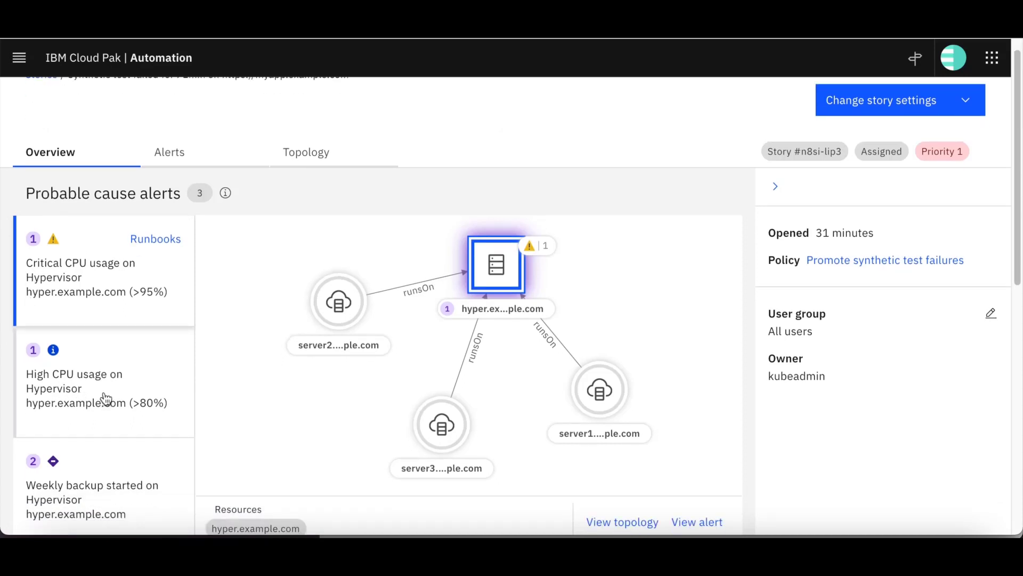
pyautogui.scroll(-3)
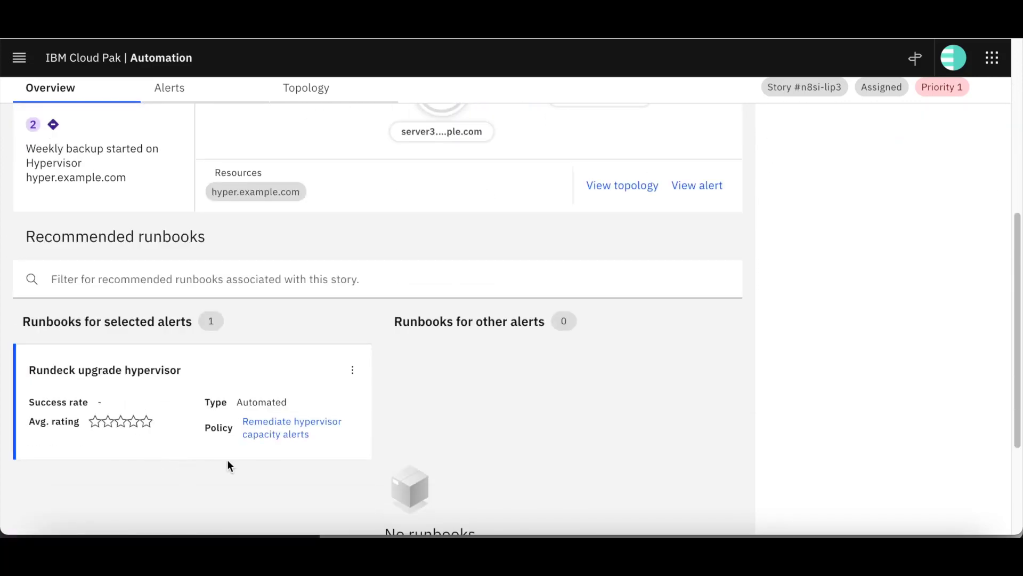
pyautogui.click(352, 370)
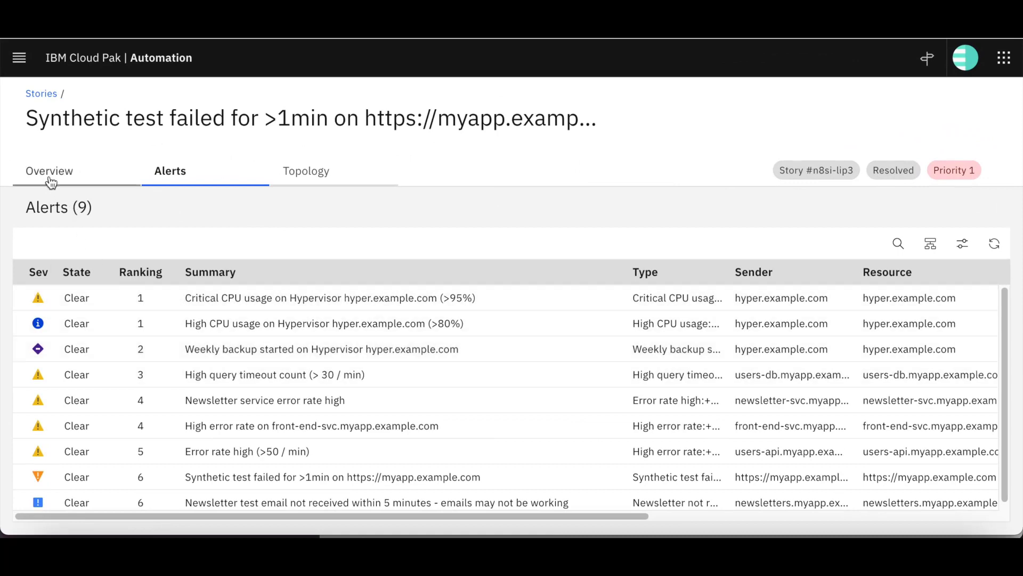
# Step: Rate the executed Rundeck upgrade hypervisor runbook five stars on the story overview
pyautogui.click(51, 171)
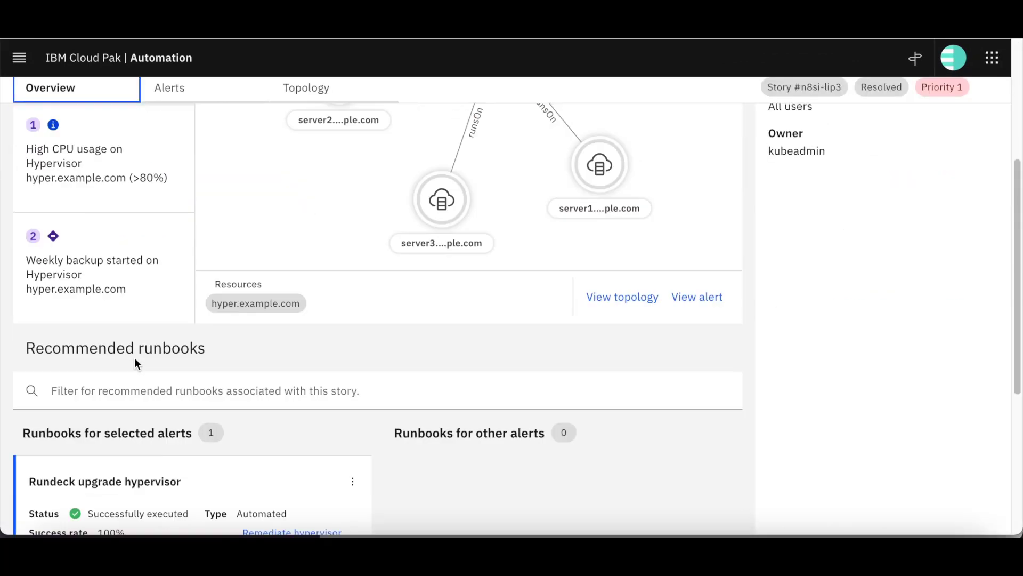
pyautogui.scroll(-3)
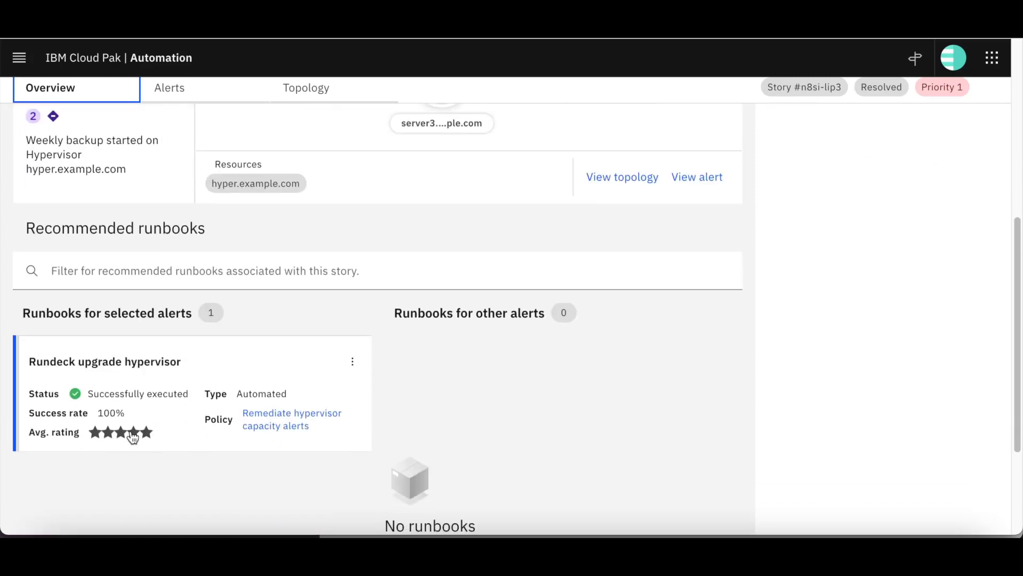
pyautogui.moveTo(133, 425)
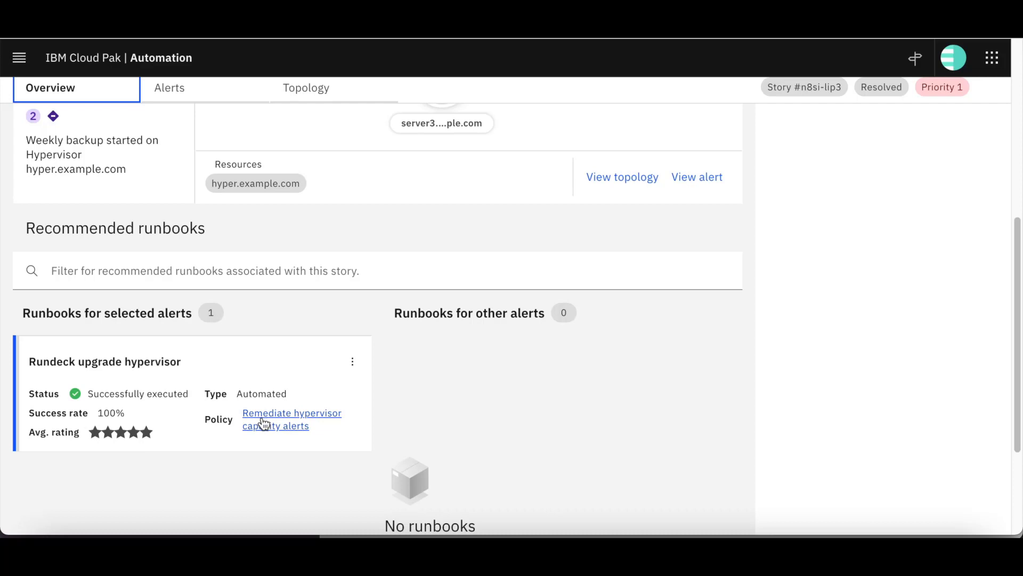
pyautogui.moveTo(310, 434)
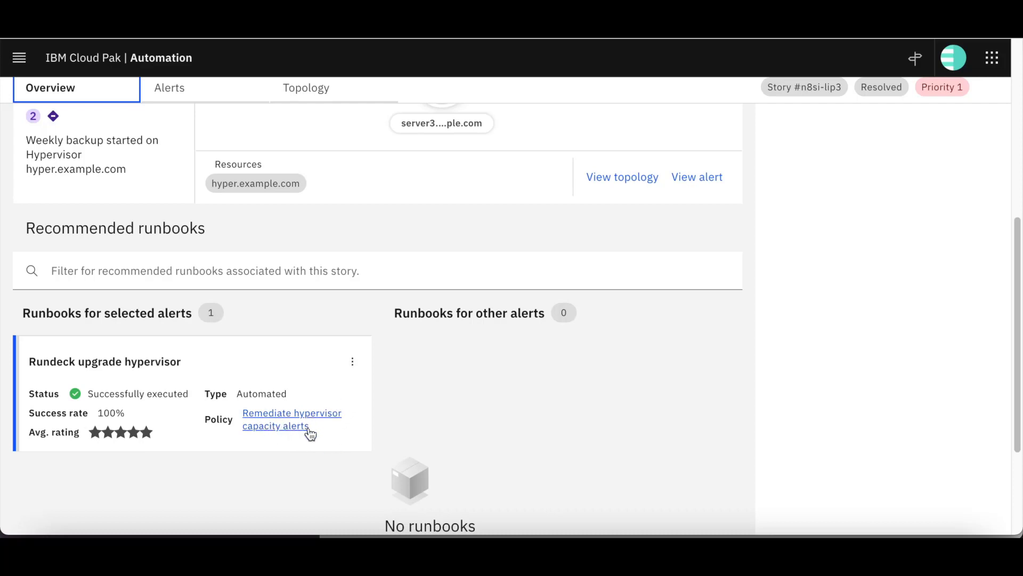
# Step: Edit the Remediate hypervisor capacity alerts policy so Rundeck upgrade hypervisor runs automatically
pyautogui.click(292, 419)
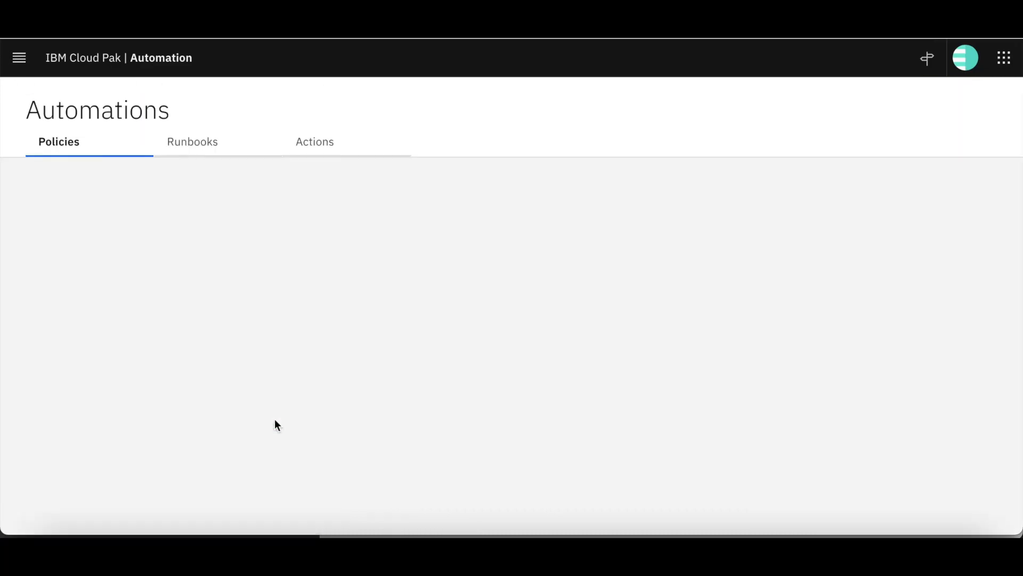
pyautogui.click(989, 355)
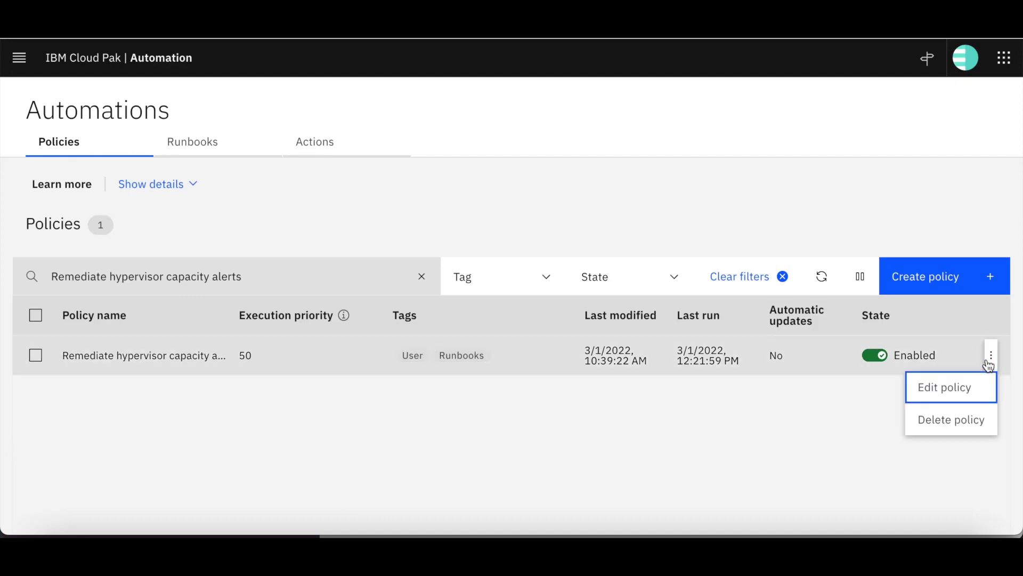
pyautogui.click(945, 386)
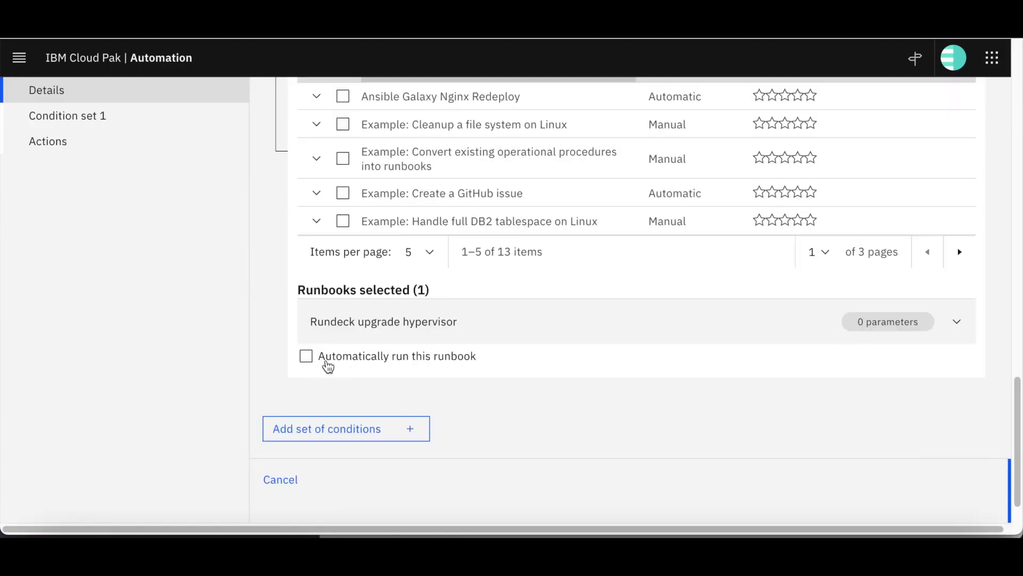
pyautogui.click(306, 356)
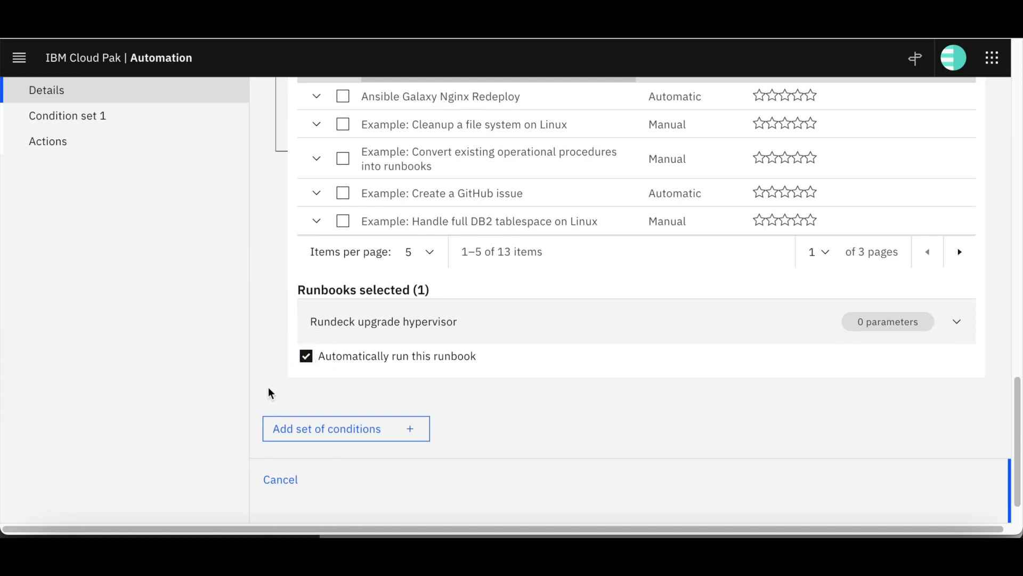